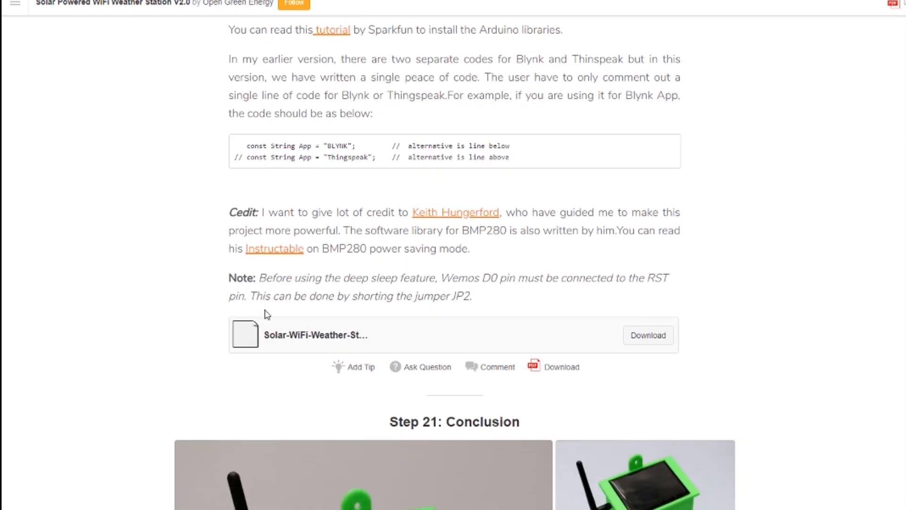
mouse_move(295, 341)
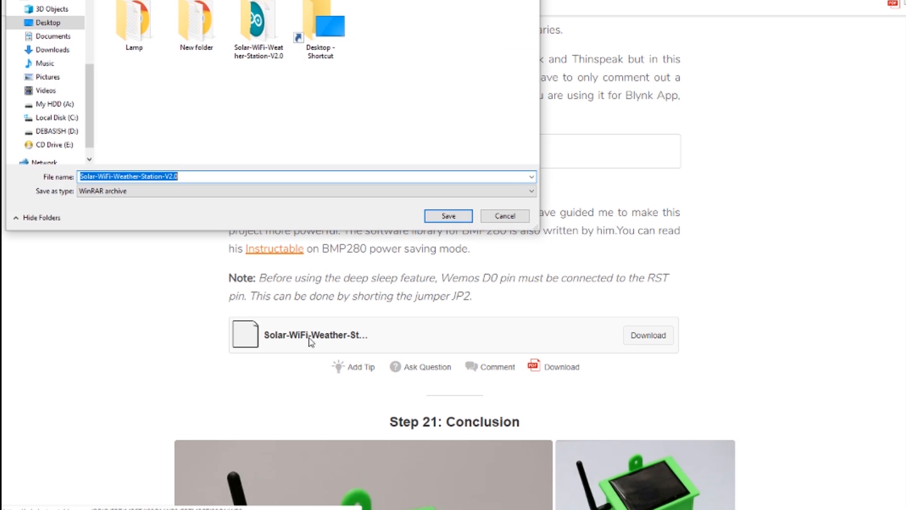
mouse_move(436, 225)
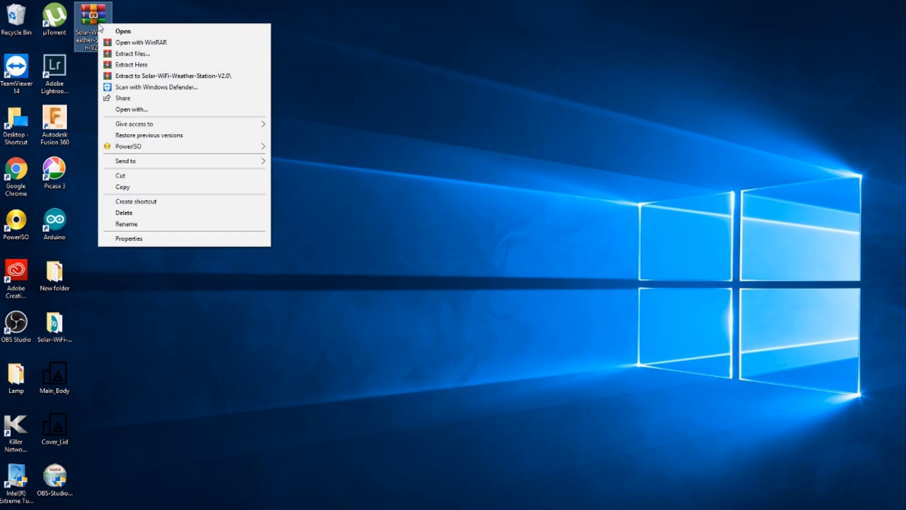
- Extract the archive to Solar-WiFi-Weather-Station-V2.0\ and open its Arduino sketch file
left_click(131, 65)
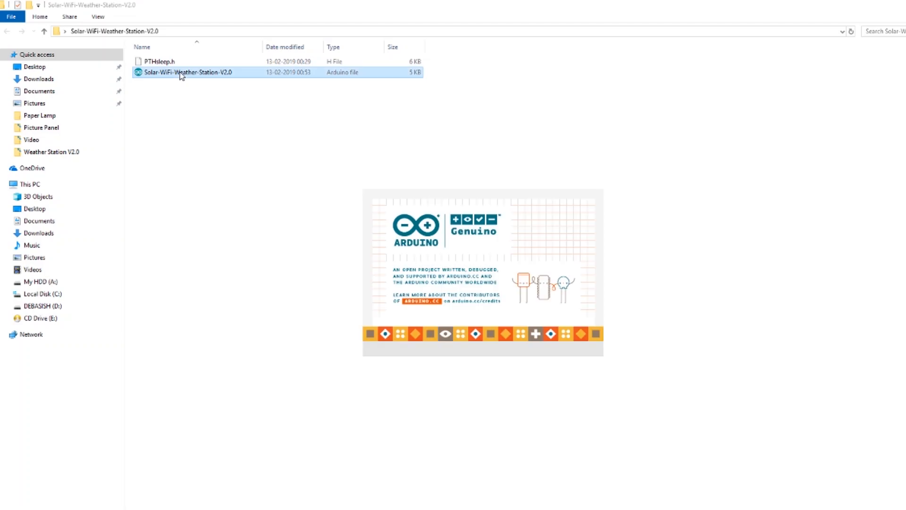
double_click(185, 73)
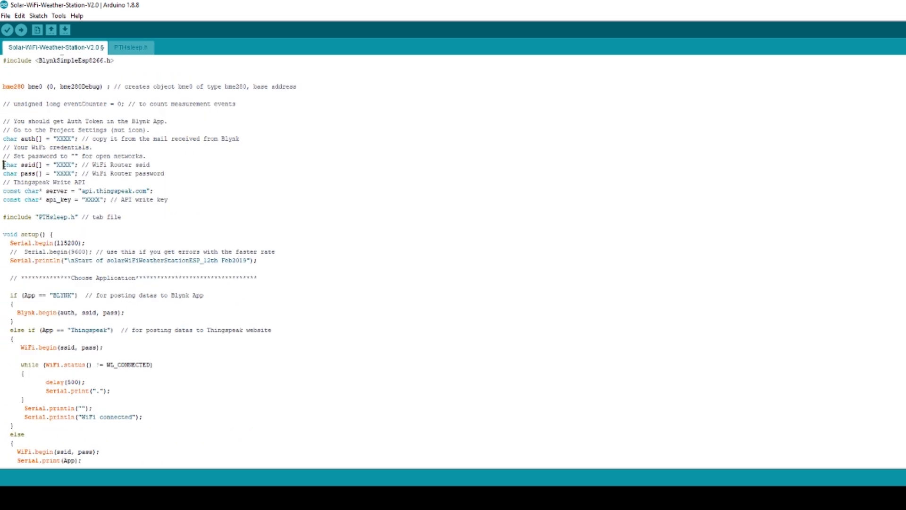
- Select a word on the WiFi password line, still set to XXXX
double_click(9, 185)
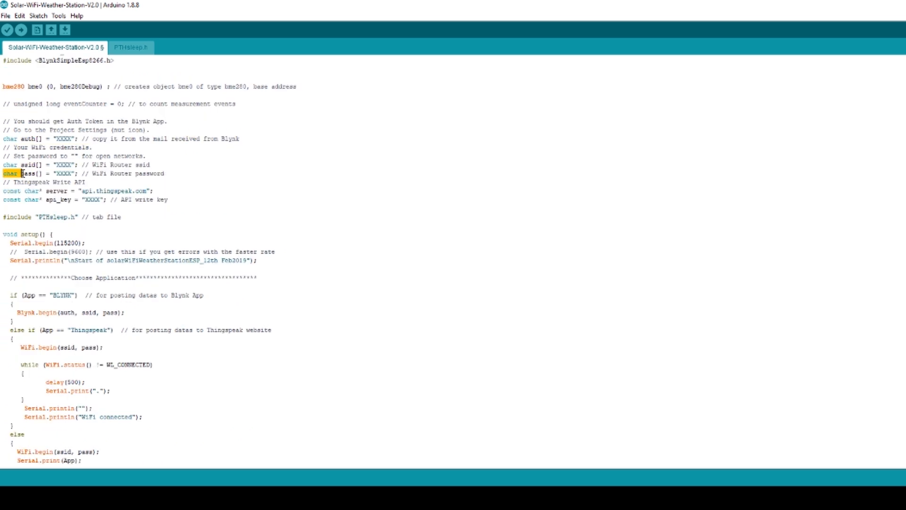